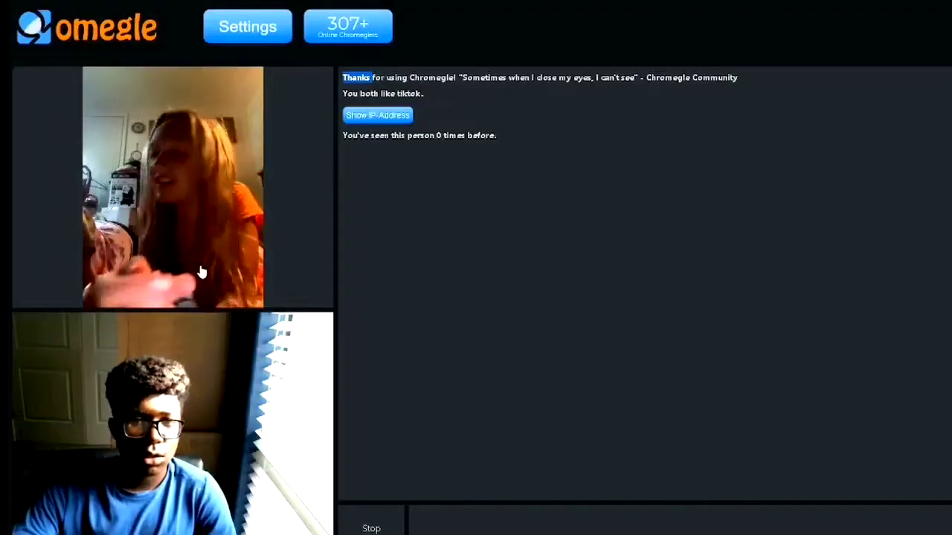
pyautogui.moveTo(427, 327)
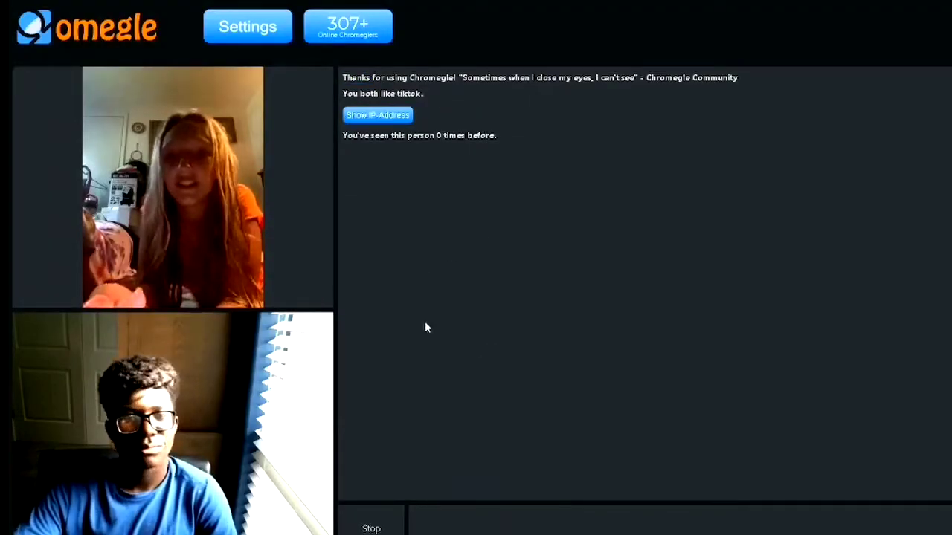
pyautogui.moveTo(336, 260)
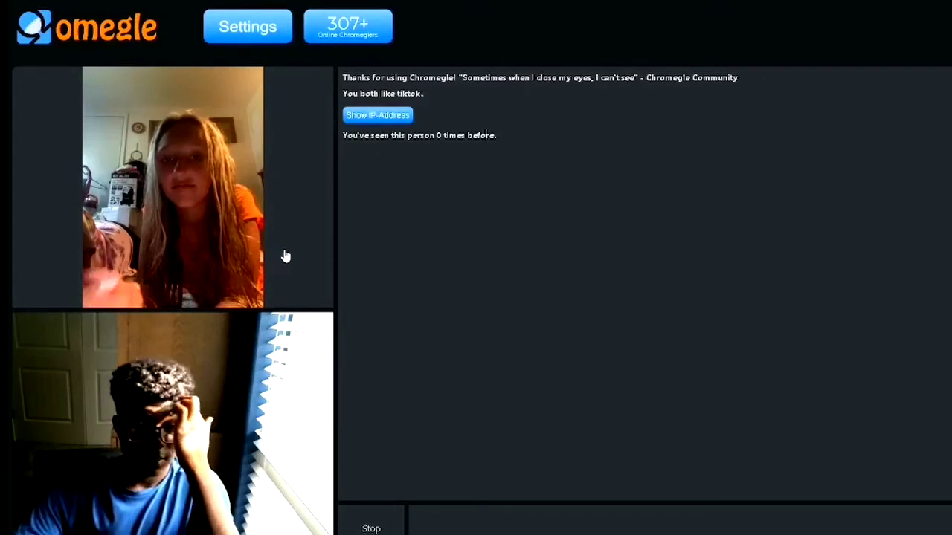
pyautogui.moveTo(511, 276)
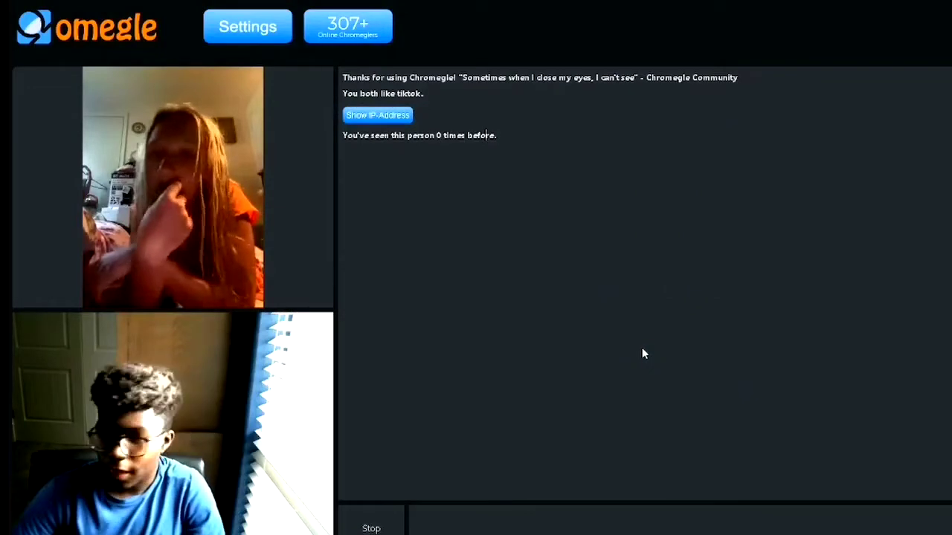
pyautogui.moveTo(572, 476)
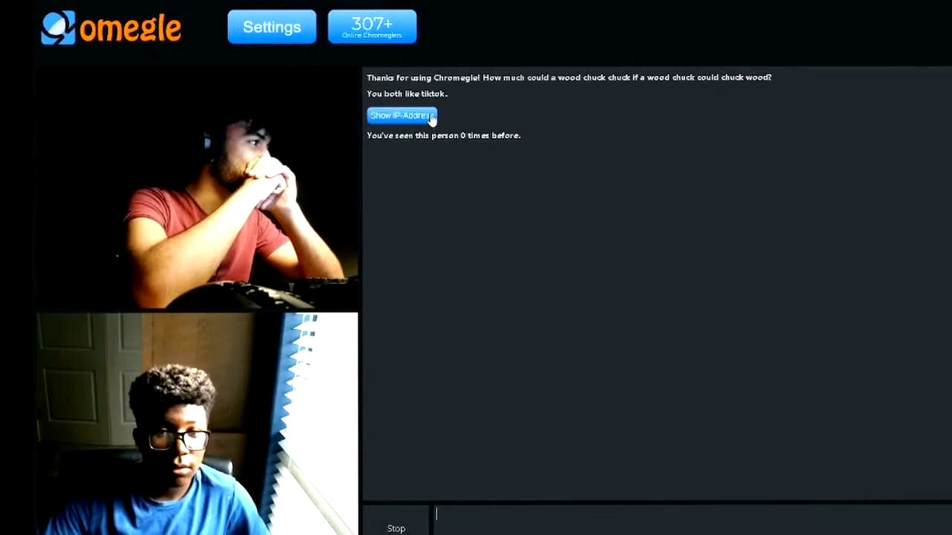
# Reveal the new stranger's IP address details in the Chromegle chat log
pyautogui.click(402, 115)
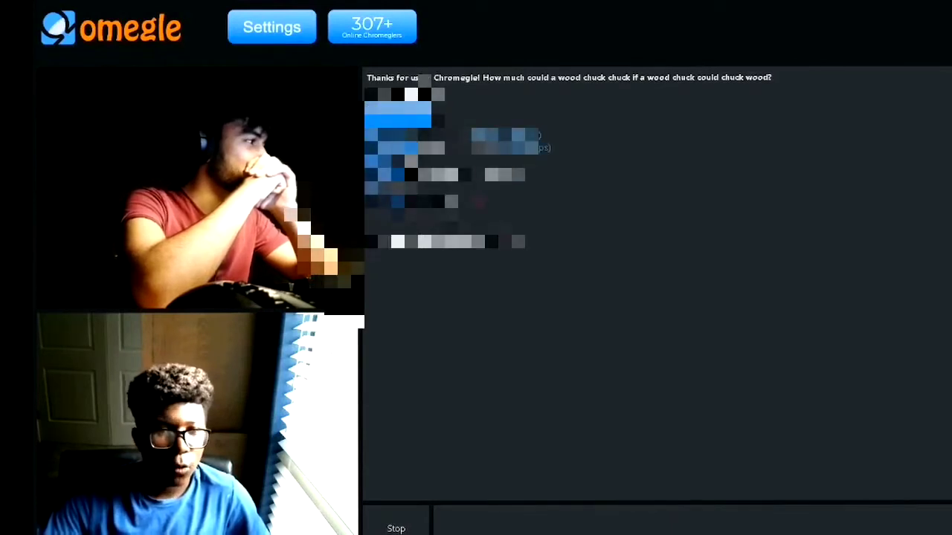